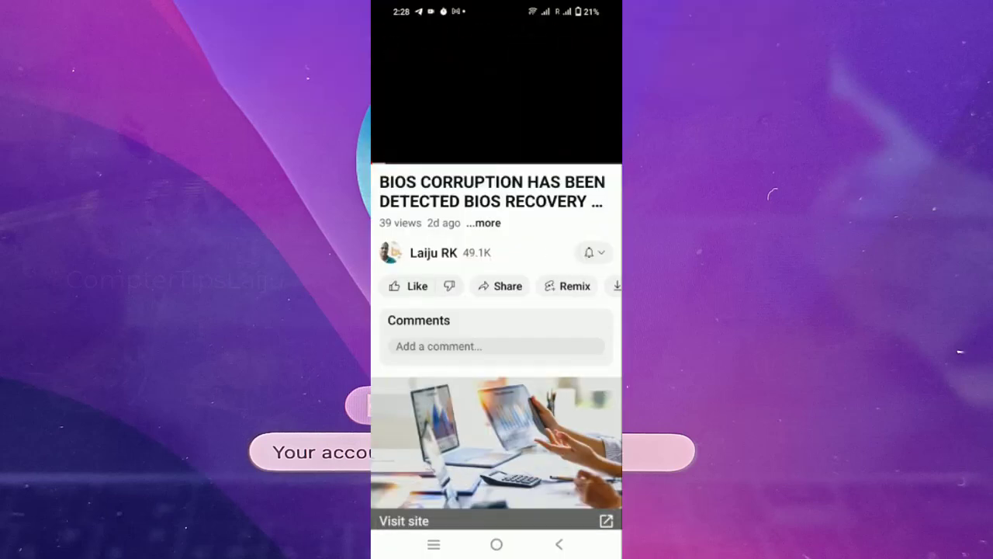
Step: Choose Options at the startup screen and continue into macOS Recovery
left_click(589, 253)
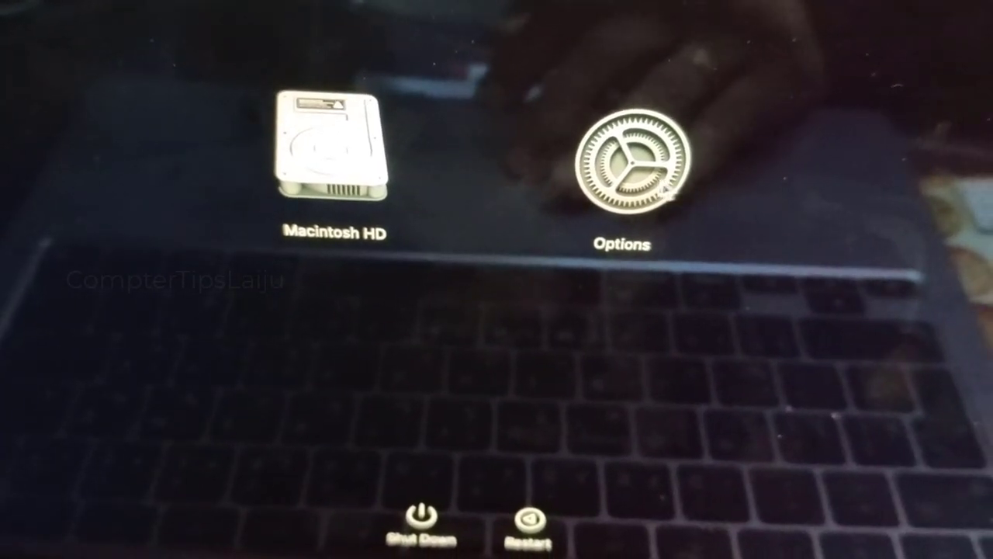
left_click(615, 166)
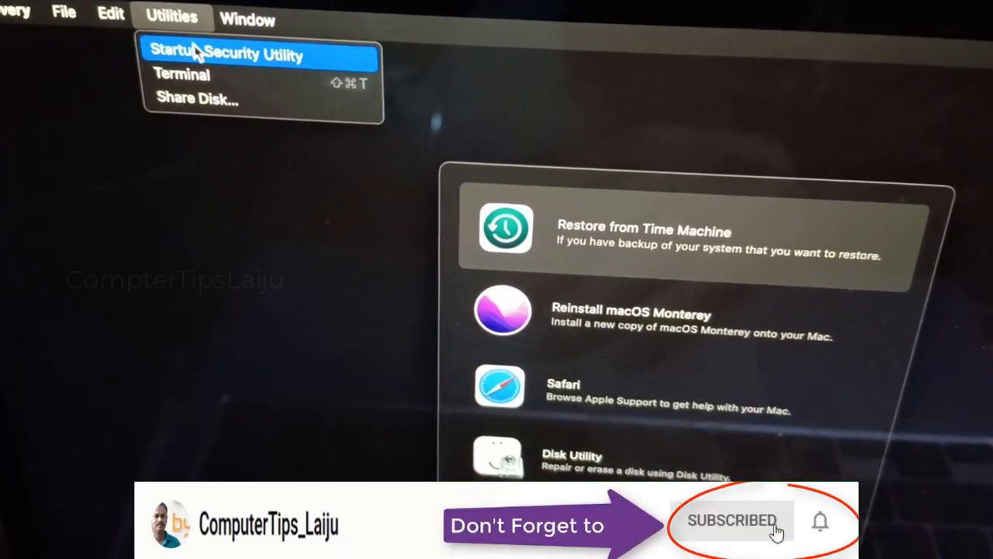
mouse_move(182, 75)
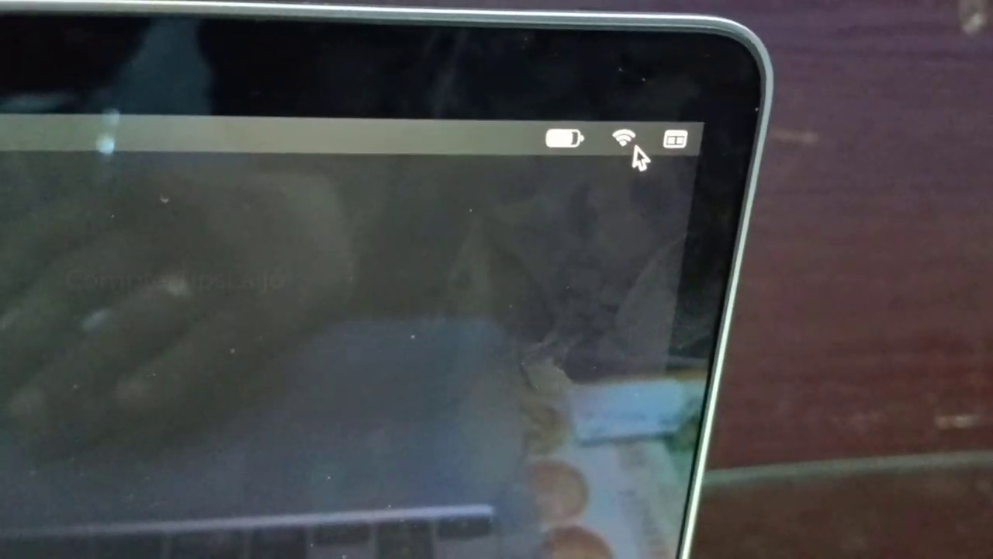
Step: Check the Wi-Fi connection from the menu bar icon
left_click(625, 139)
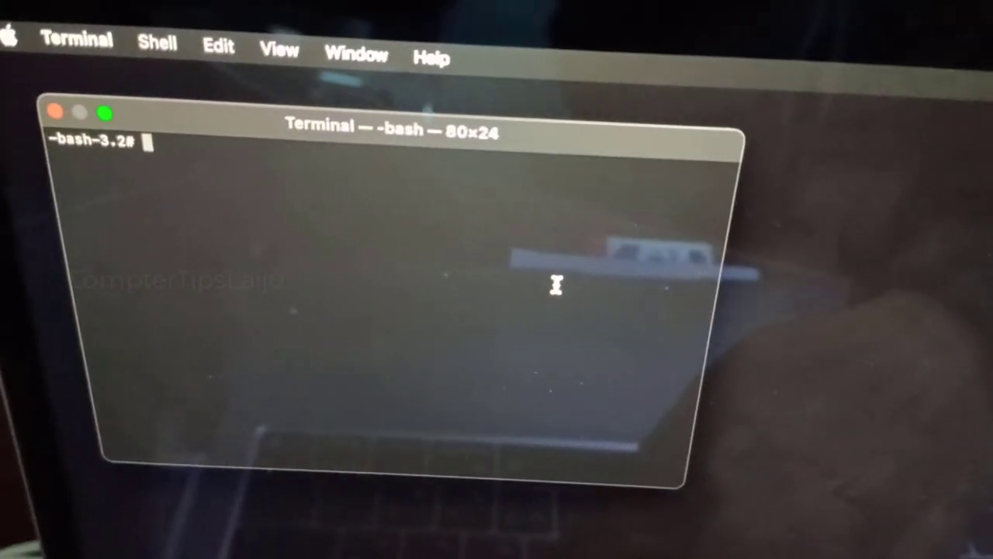
Step: Run resetpassword at the Terminal bash prompt
type("resetpassword")
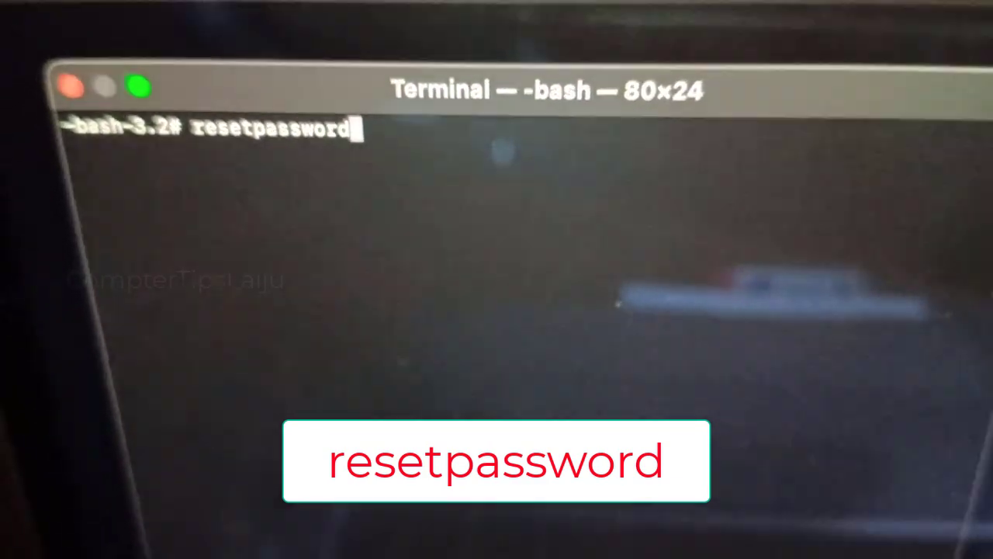
key("Return")
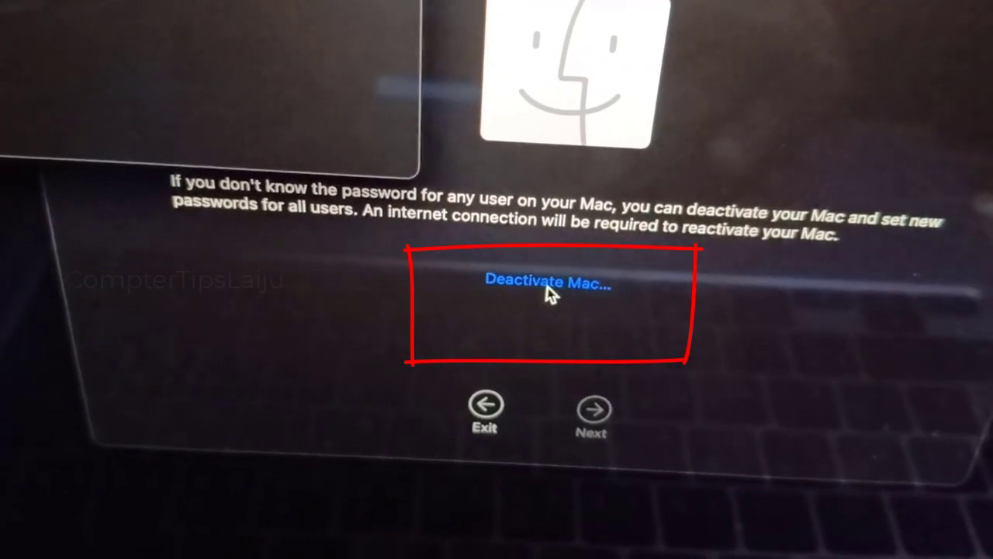
Step: Deactivate the Mac and confirm the deactivation
left_click(547, 281)
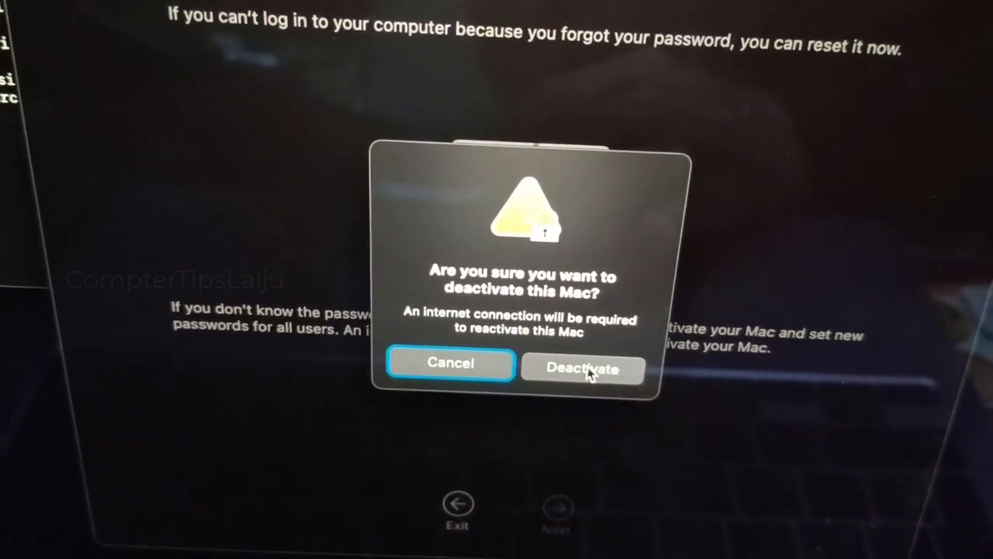
left_click(581, 363)
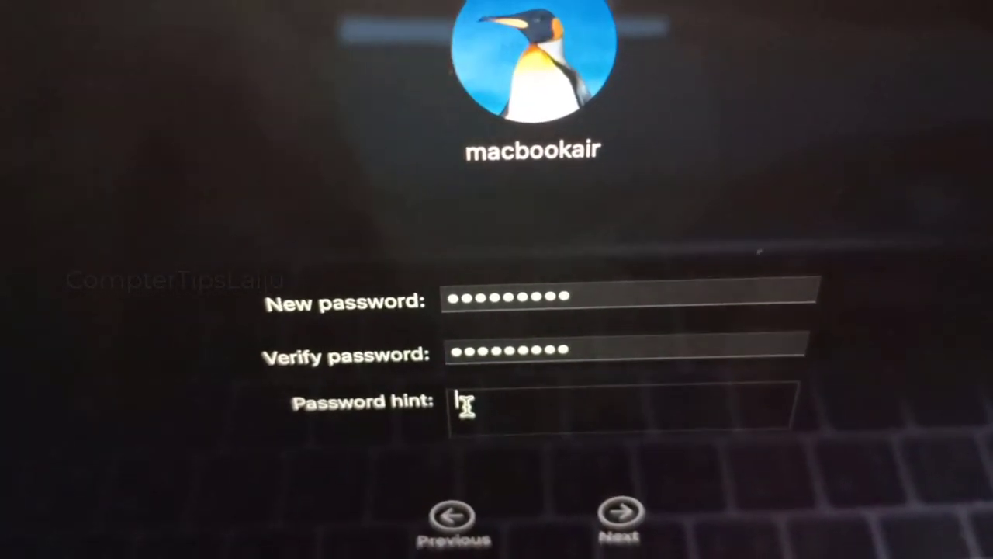
Step: Enter the new password, its verification, and a password hint
type("a10")
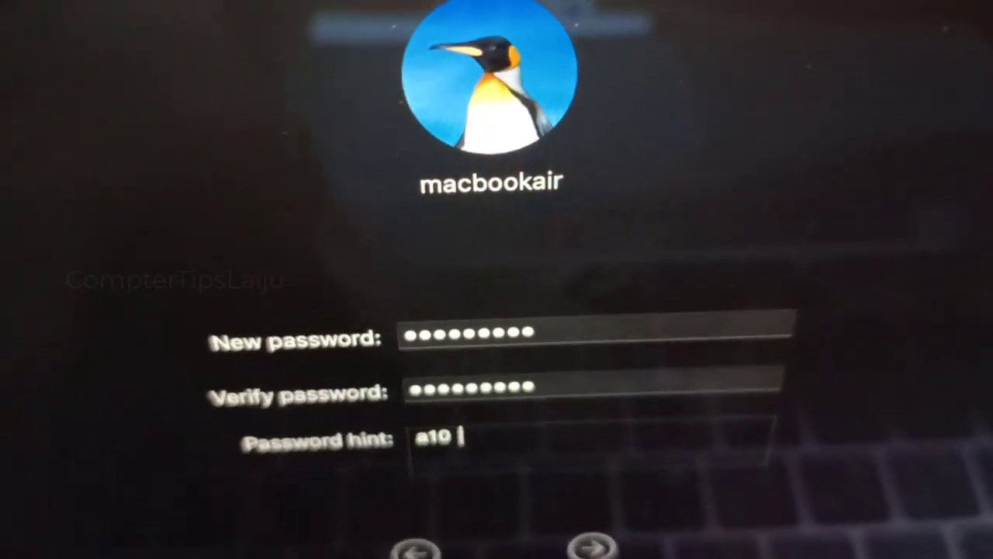
type("to")
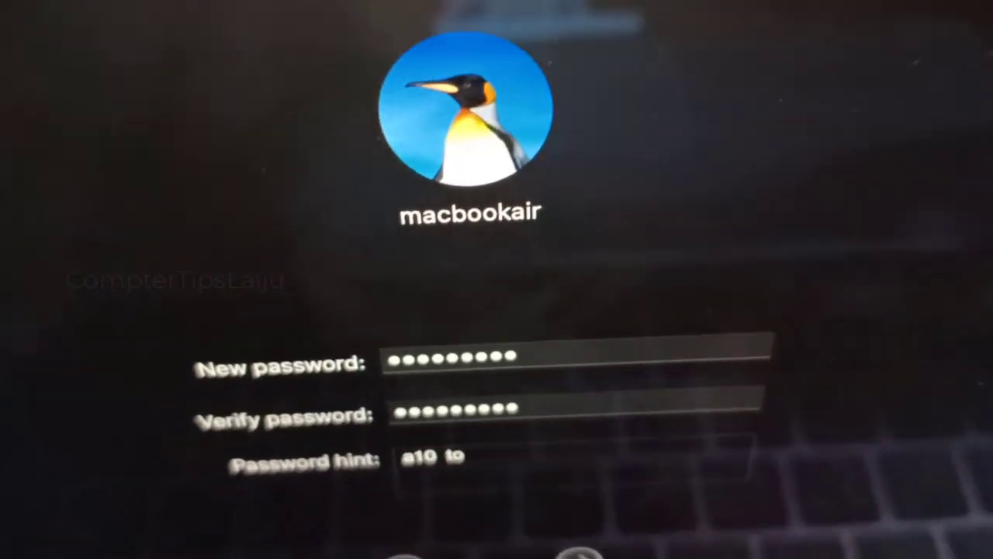
type("40")
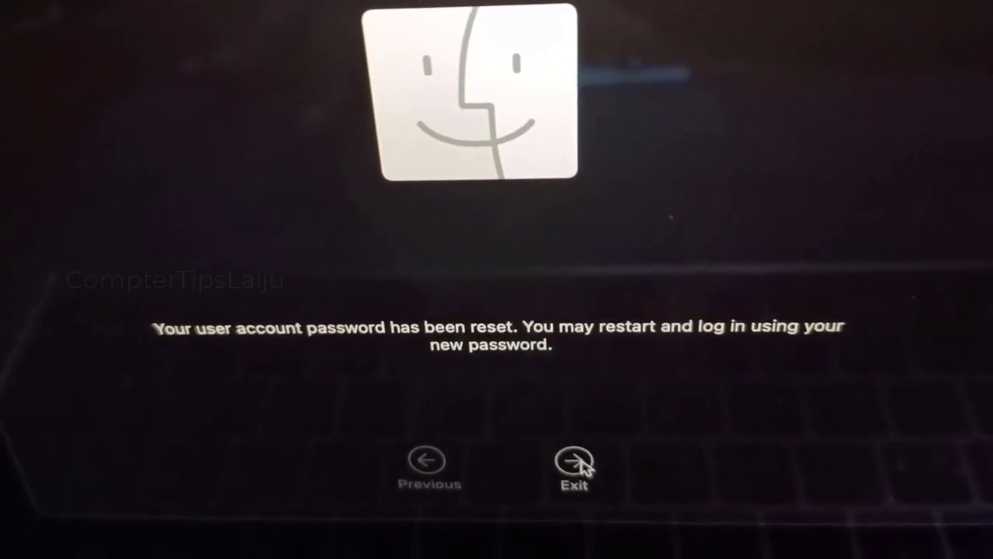
Step: Exit the Reset Password assistant from its confirmation screen
left_click(574, 462)
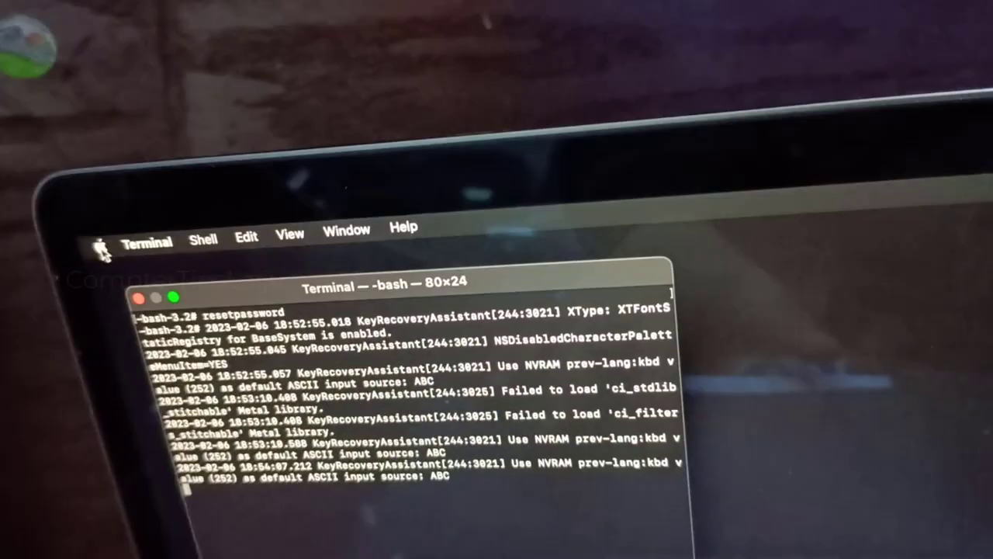
Step: Restart the Mac from the Apple menu
left_click(99, 246)
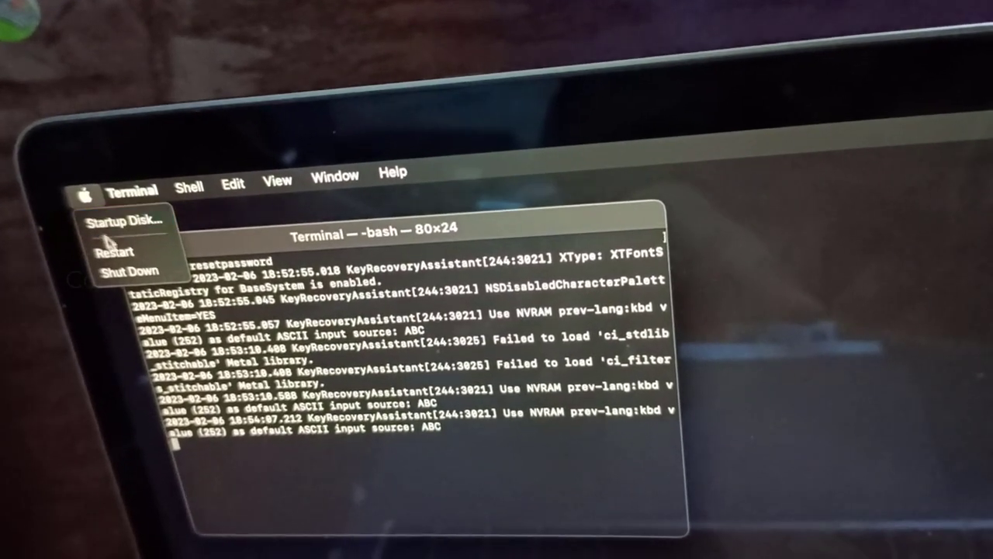
left_click(114, 251)
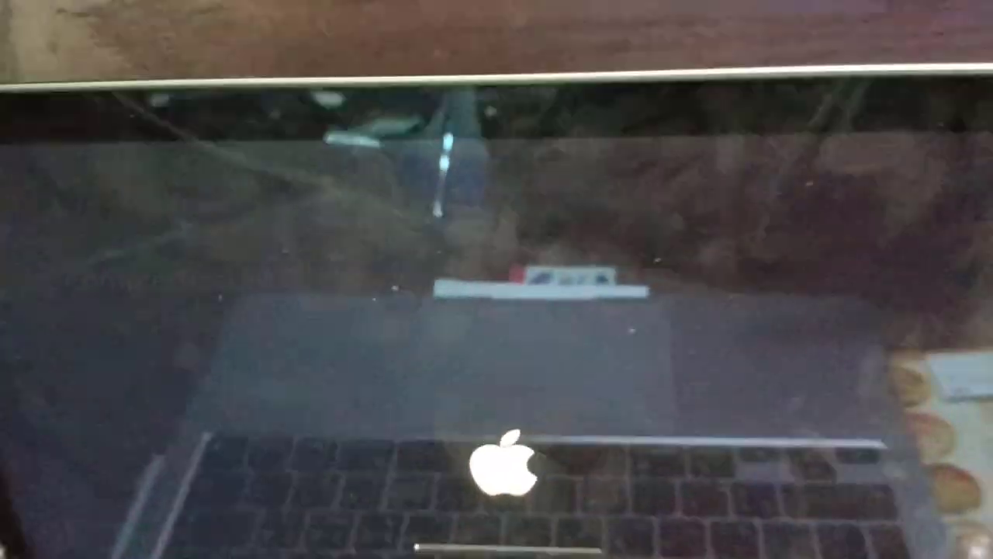